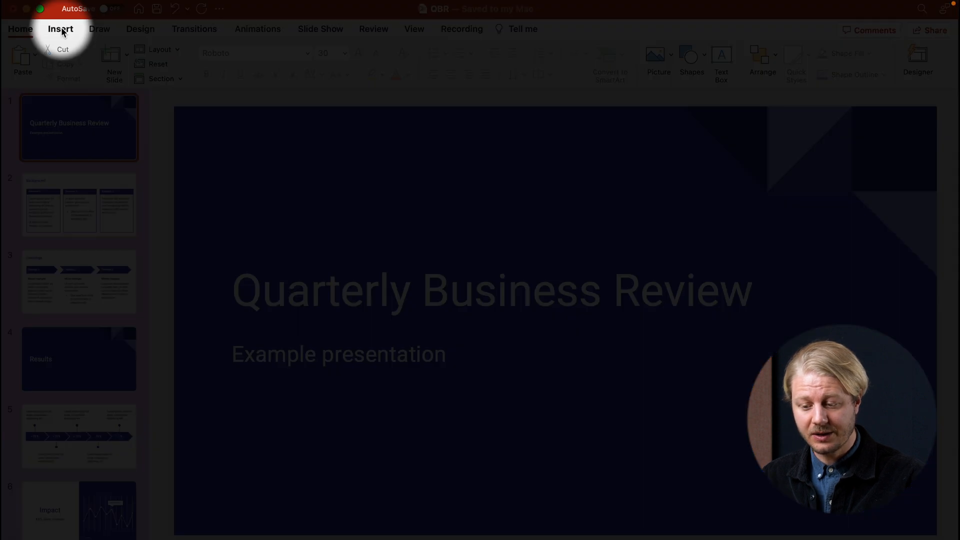
- Open the Office add-in store from the Insert tab's Get Add-ins
left_click(60, 29)
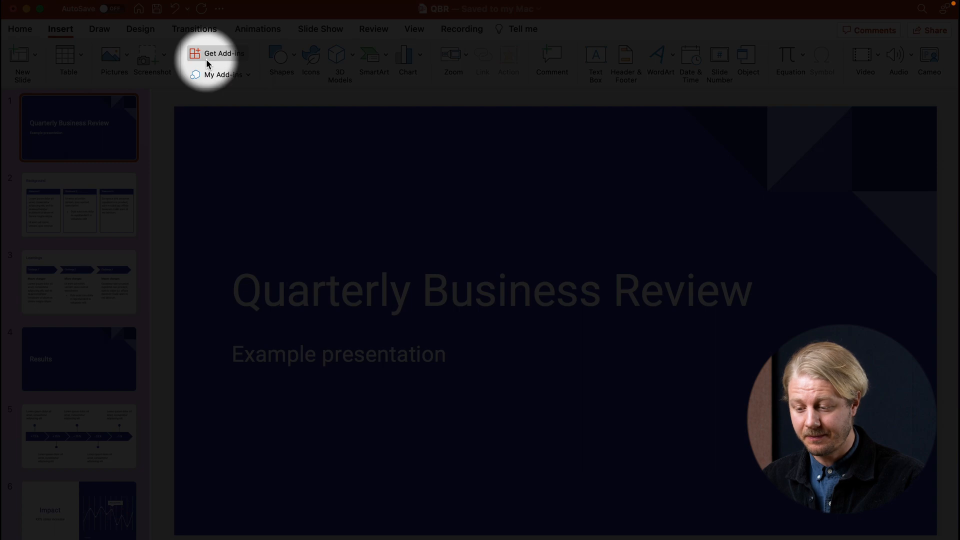
left_click(225, 54)
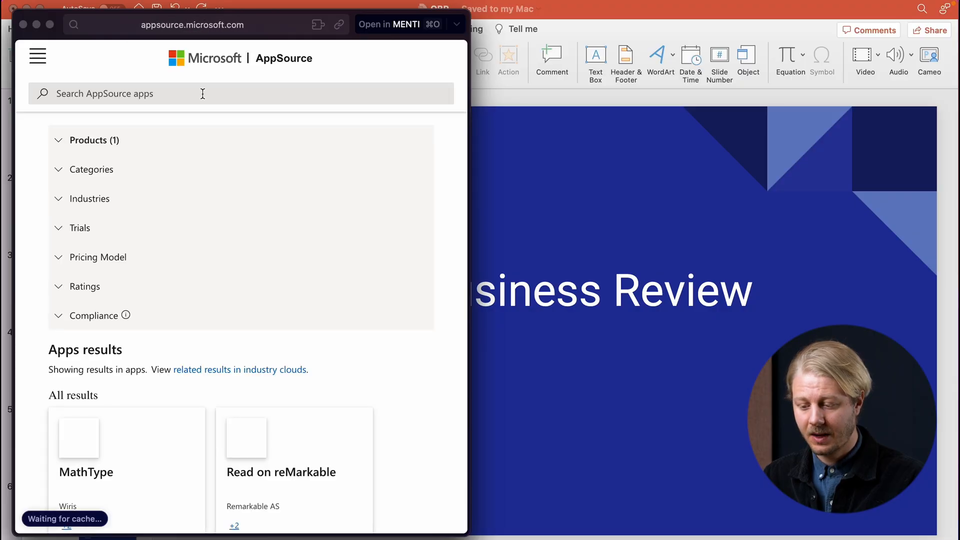
- Search AppSource for 'mentimeter', get the add-in and open it in PowerPoint
type("mentimeter")
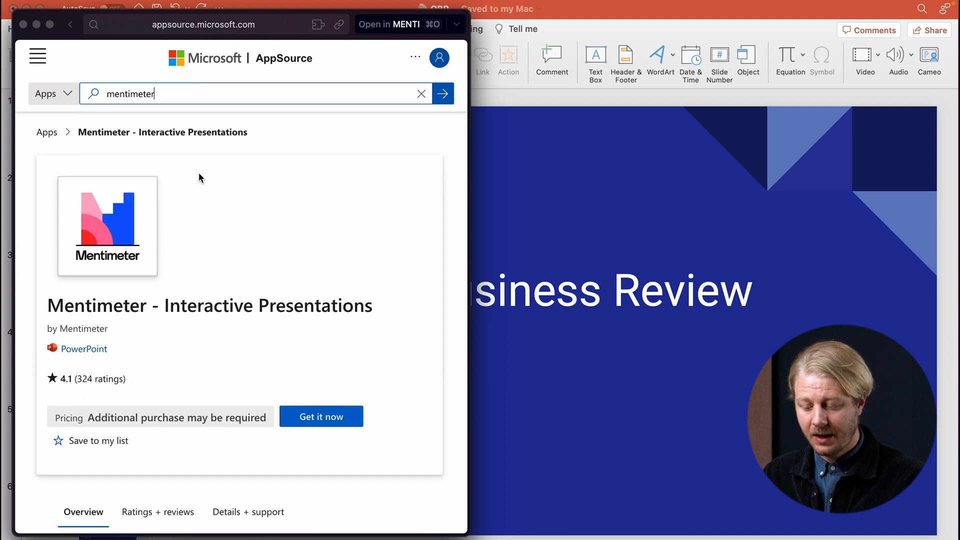
left_click(321, 417)
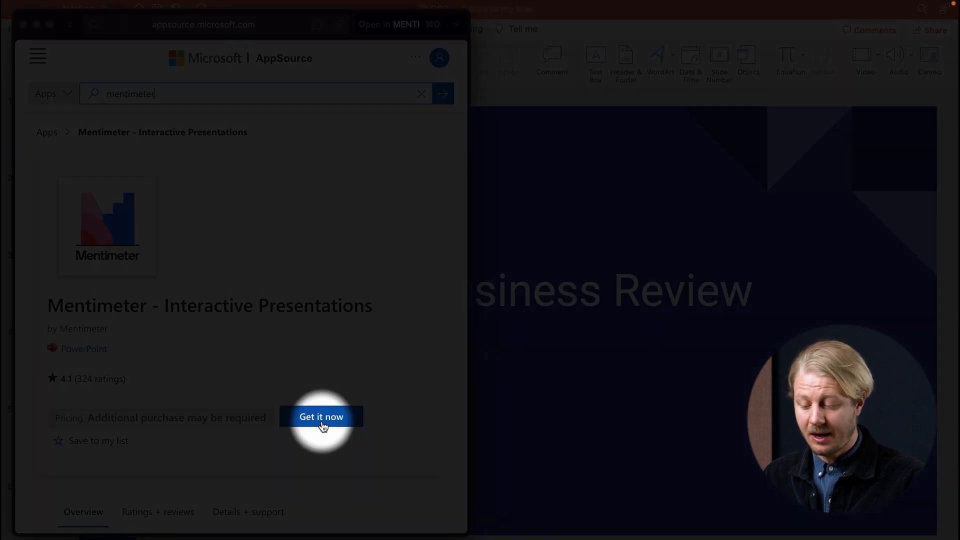
left_click(321, 417)
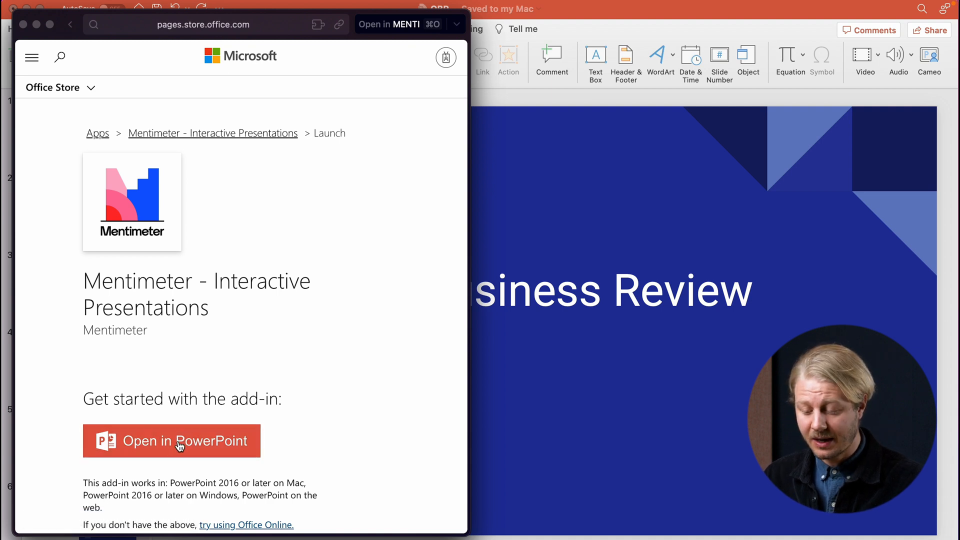
left_click(171, 442)
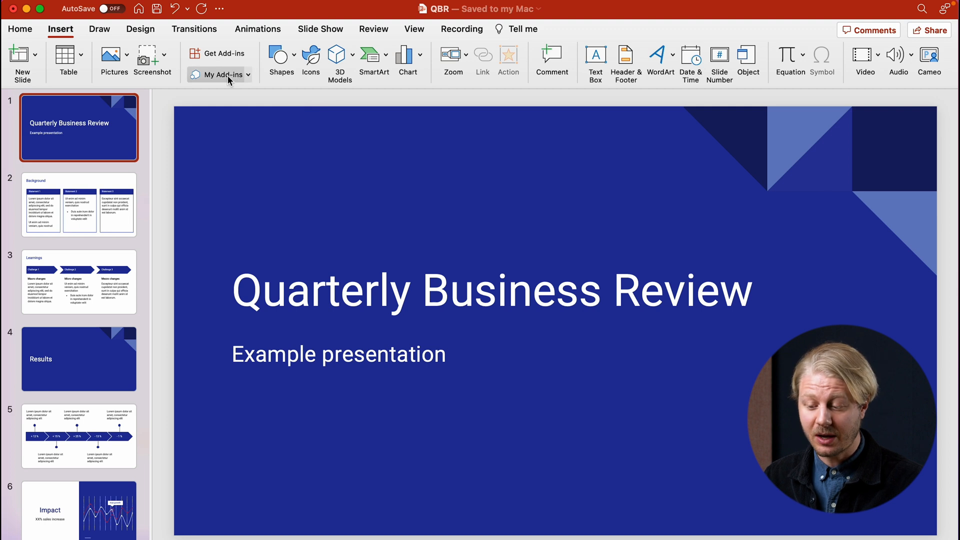
- Select Mentimeter - Interactive Presentations under the Admin Managed add-ins
left_click(216, 74)
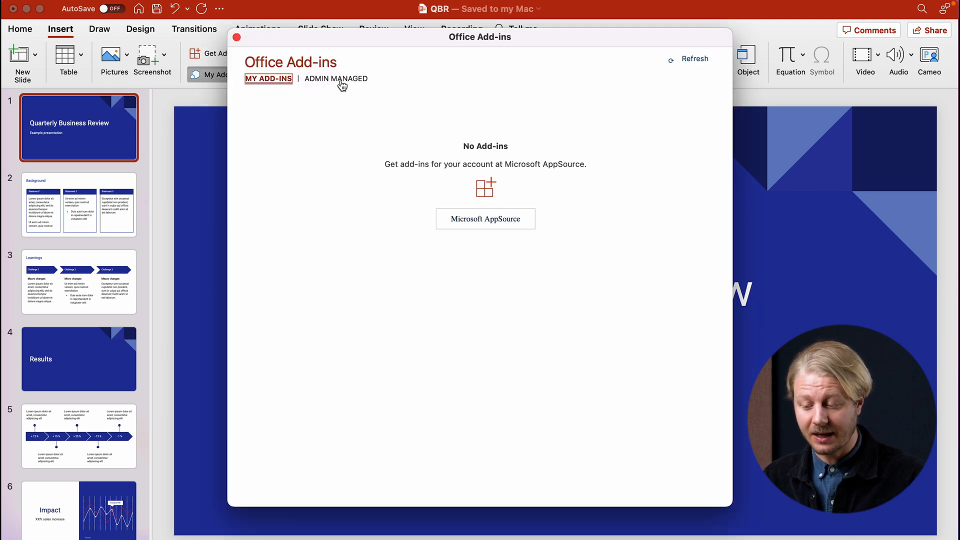
left_click(336, 79)
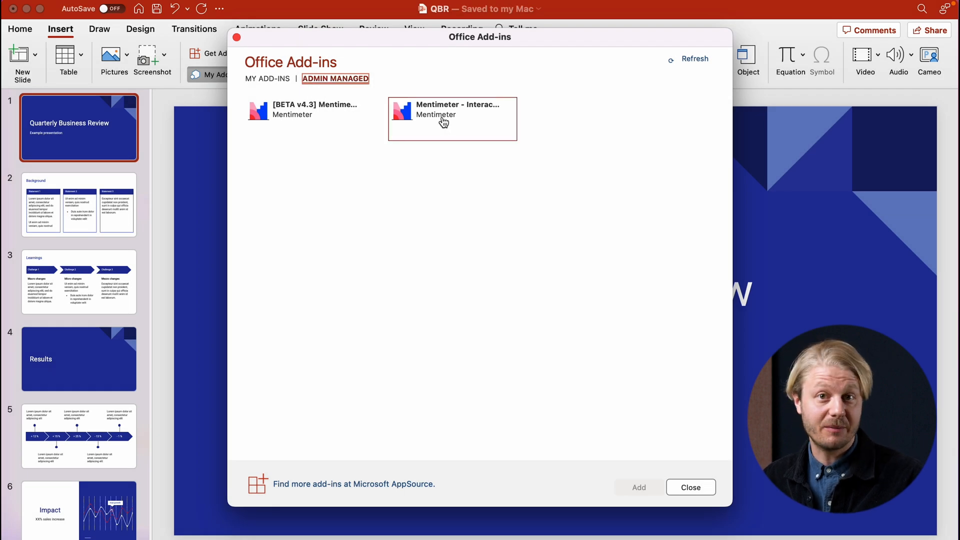
left_click(690, 487)
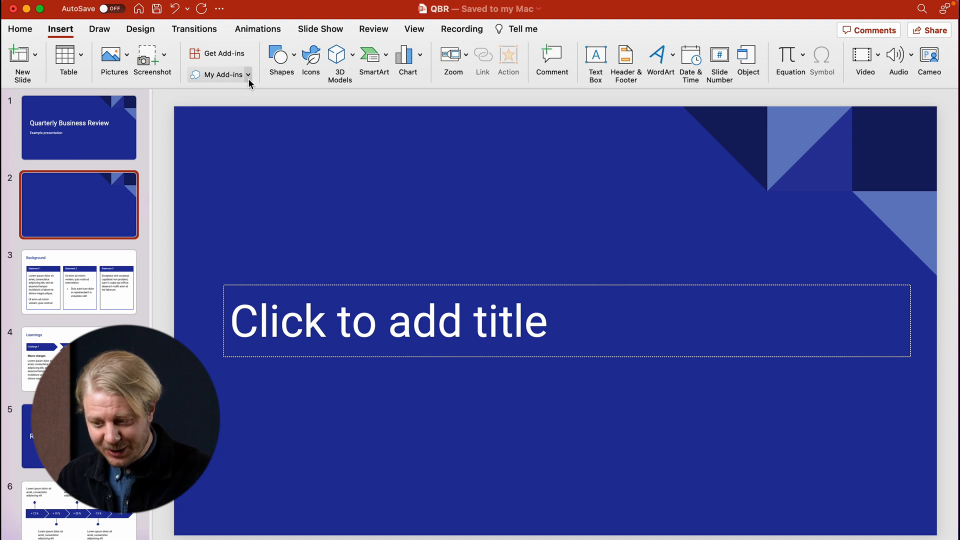
- Insert the Mentimeter add-in onto slide 2 and browse its question types
left_click(248, 74)
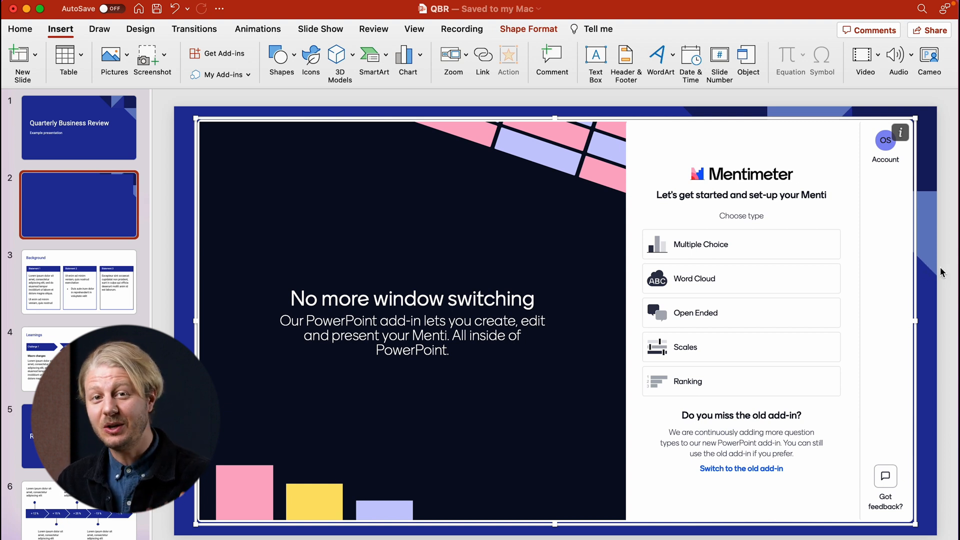
mouse_move(925, 264)
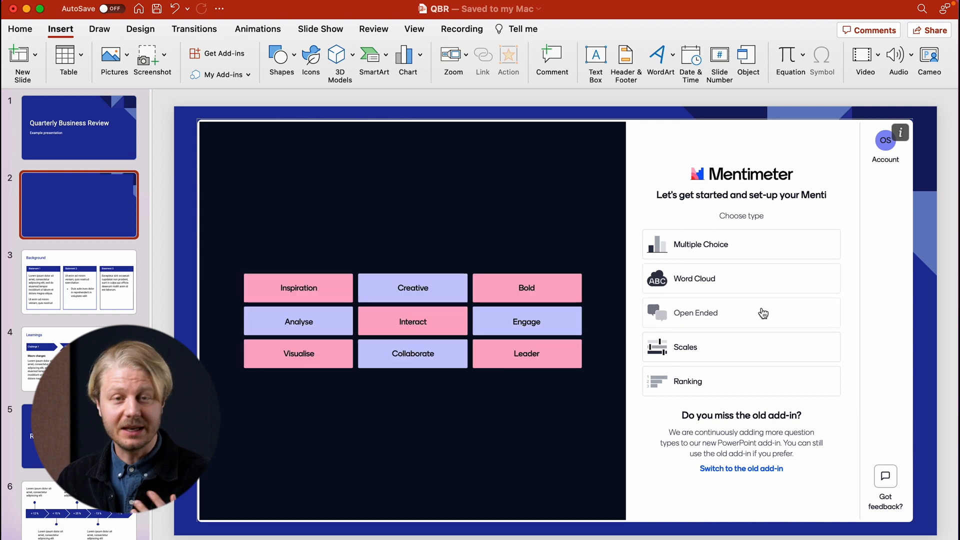
left_click(687, 382)
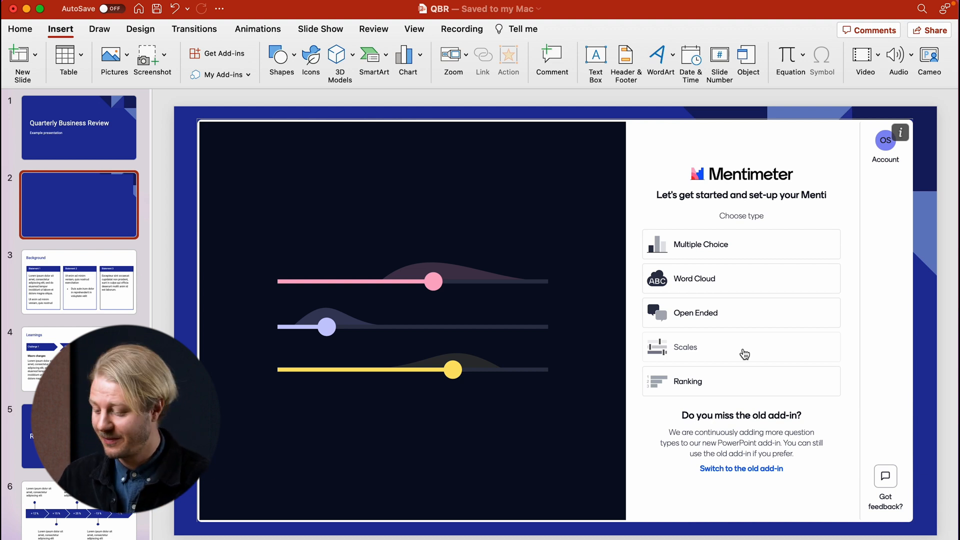
- Choose a Scales question and title it 'Rate the following'
left_click(741, 347)
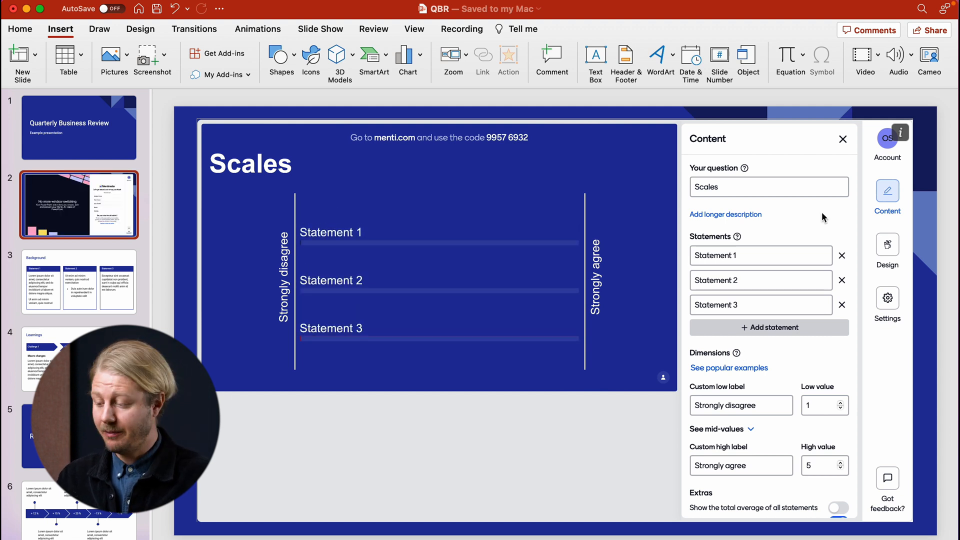
left_click(760, 186)
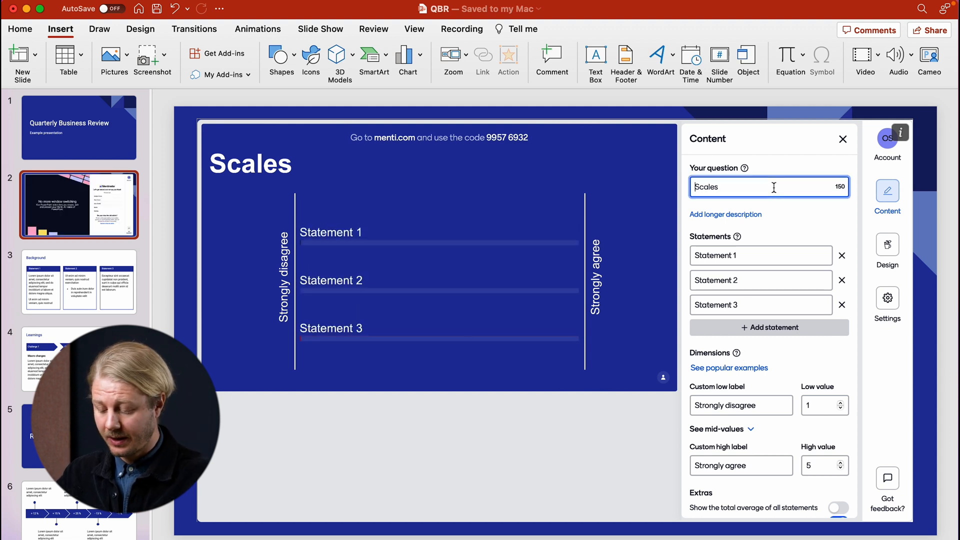
type("Rate")
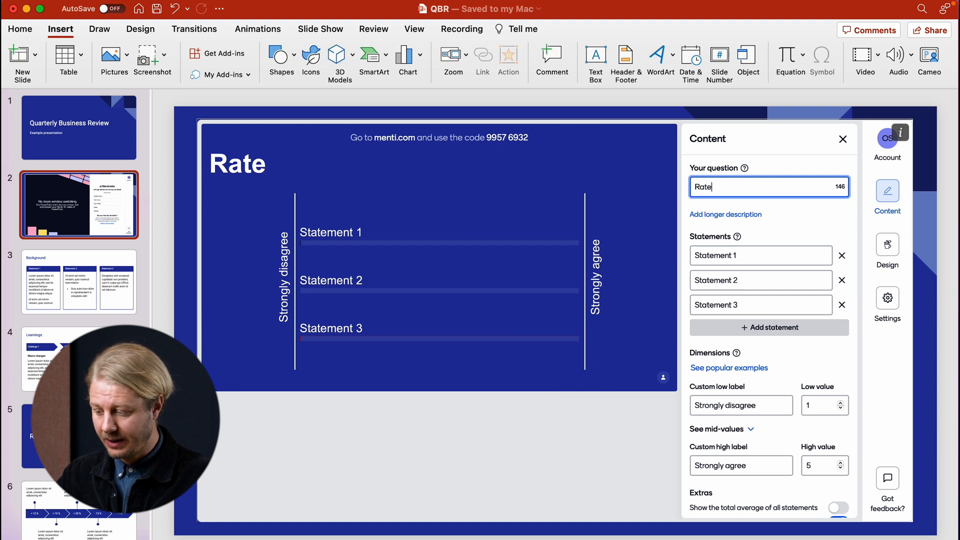
type("the following")
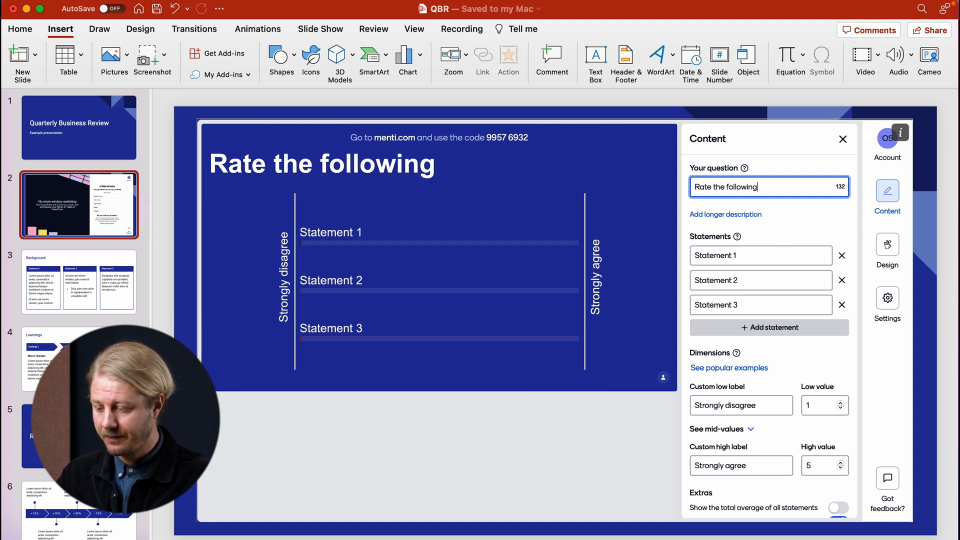
- Replace the placeholder statements with the productivity and teamwork statements
left_click(759, 255)
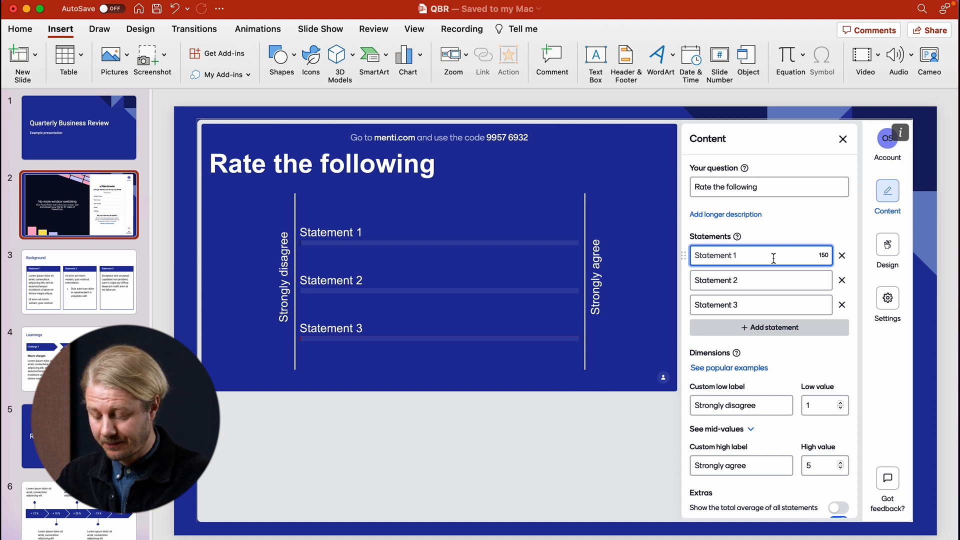
type("I felt productive during this qua")
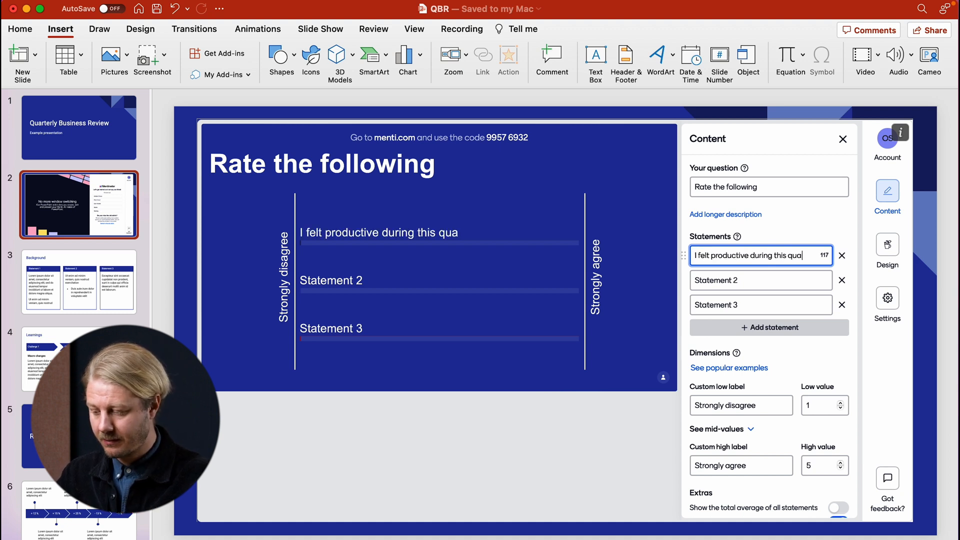
type("We achieved a lot as a team")
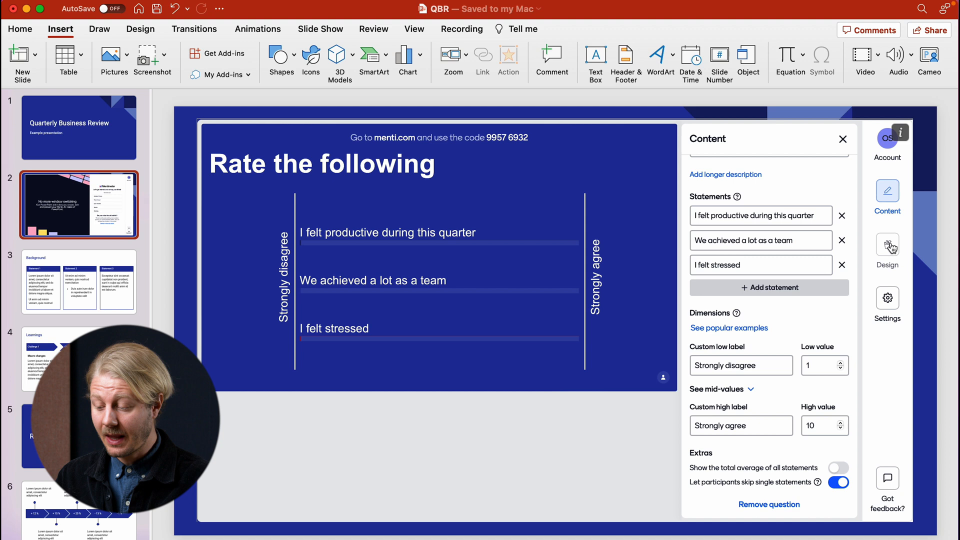
left_click(887, 250)
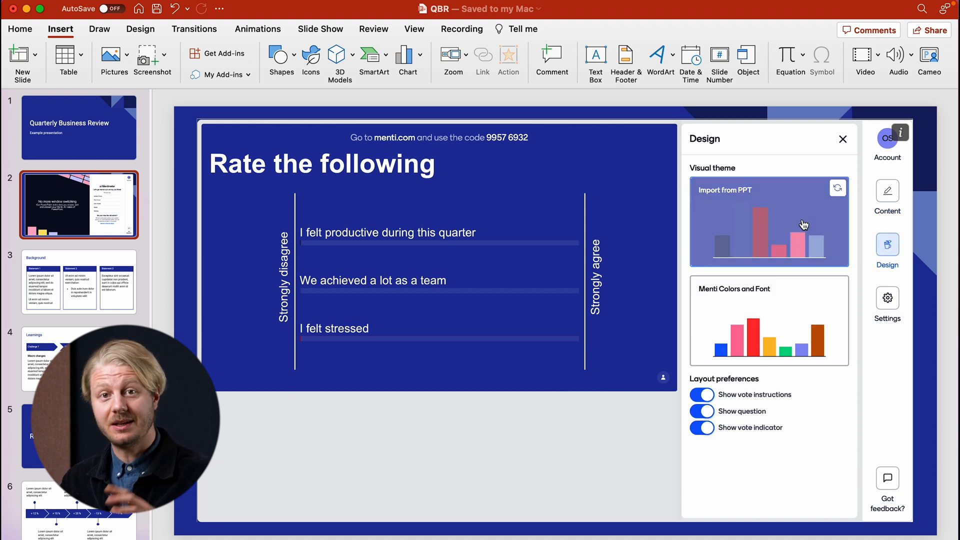
- Import the PowerPoint theme and toggle Show vote instructions and Show question
left_click(769, 320)
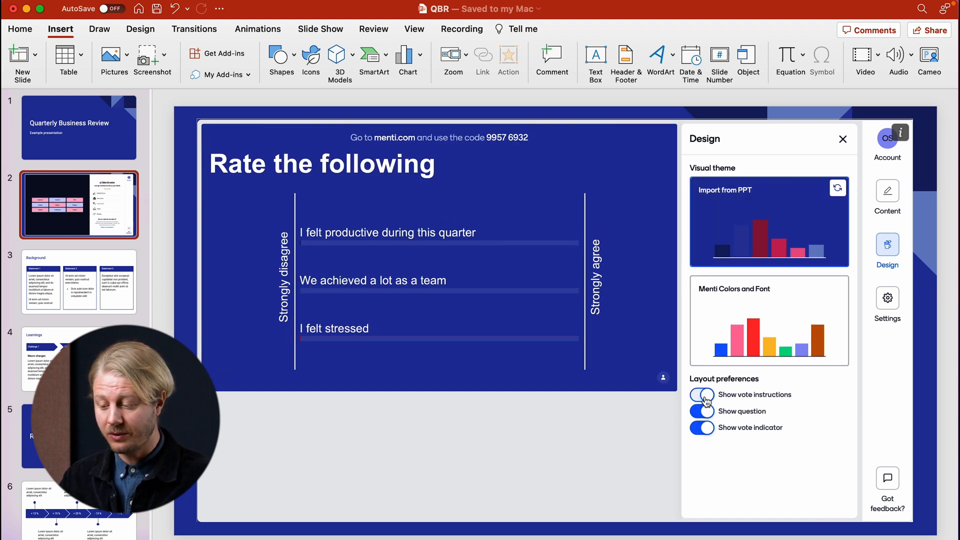
left_click(702, 395)
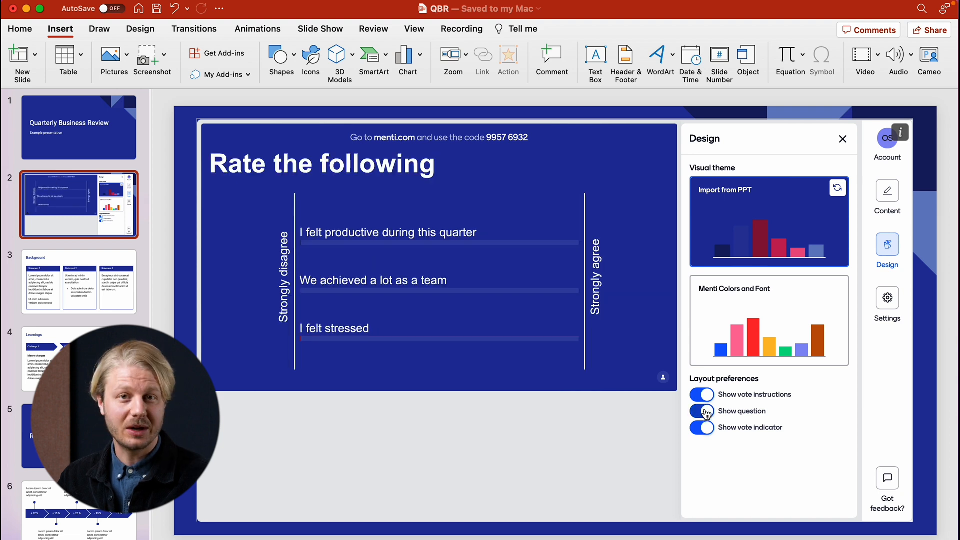
left_click(702, 412)
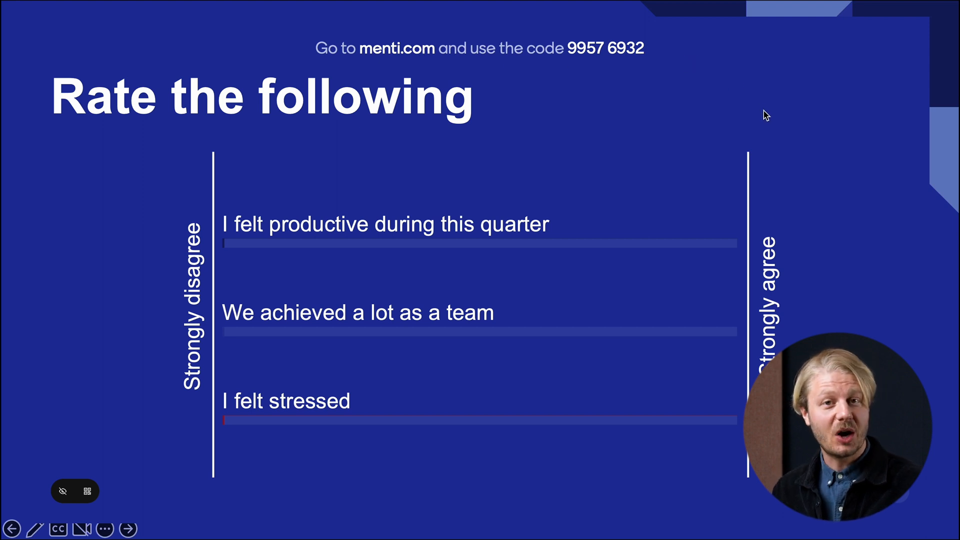
- Start the slideshow from the Mentimeter 'Rate the following' slide
left_click(86, 491)
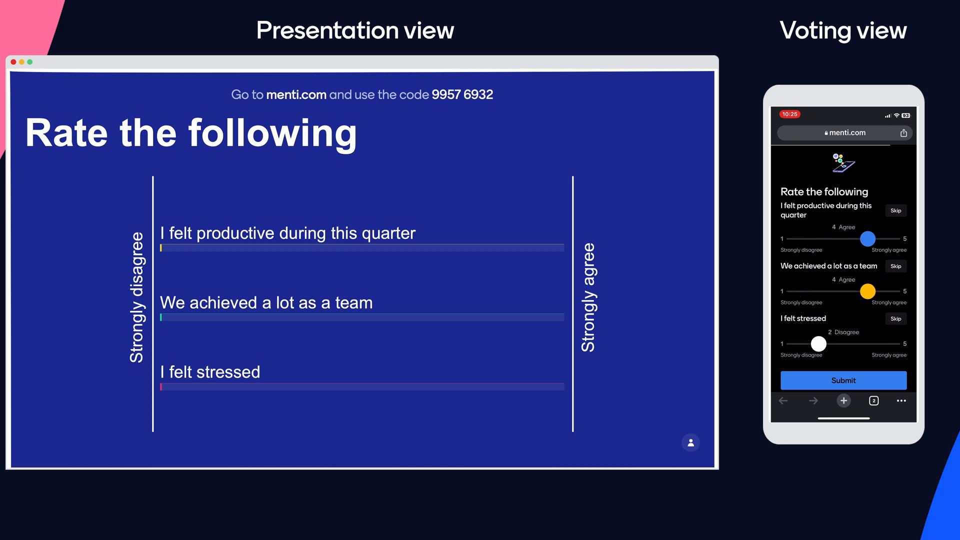
- Submit the phone's slider ratings for the three statements
left_click(843, 380)
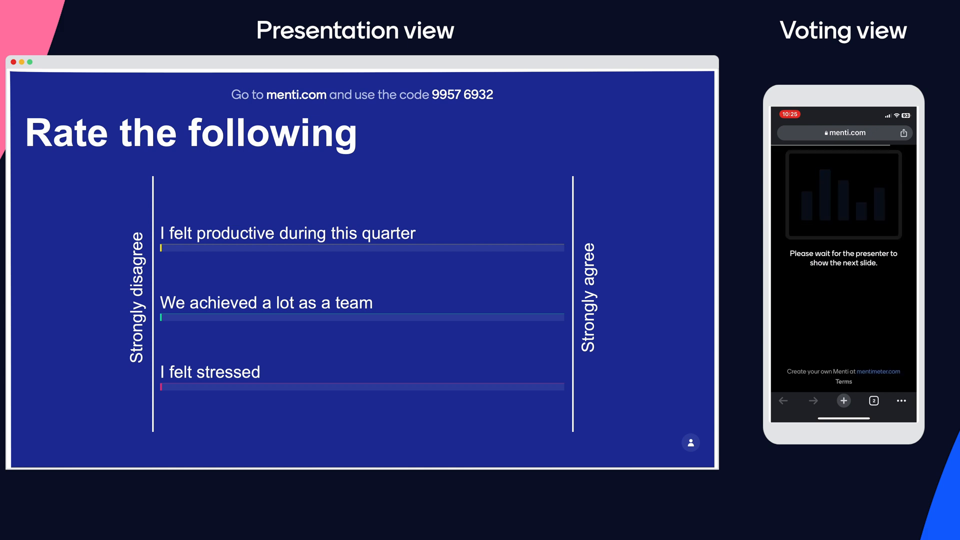